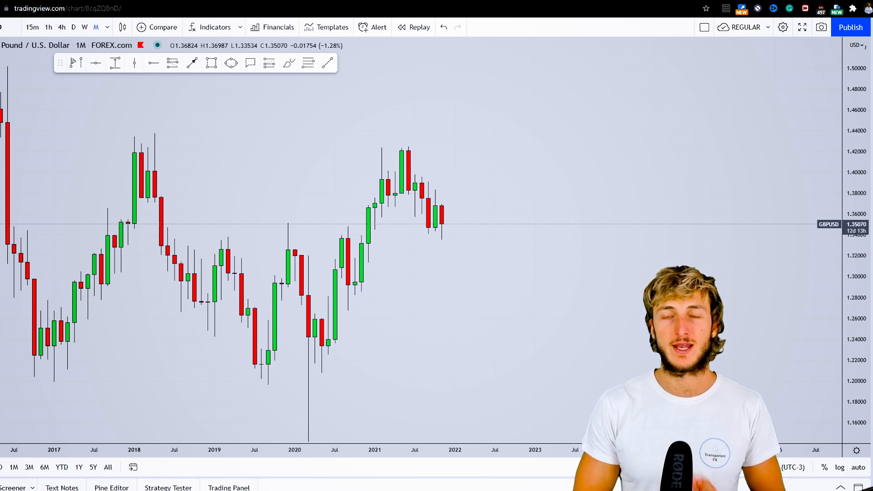
mouse_move(418, 243)
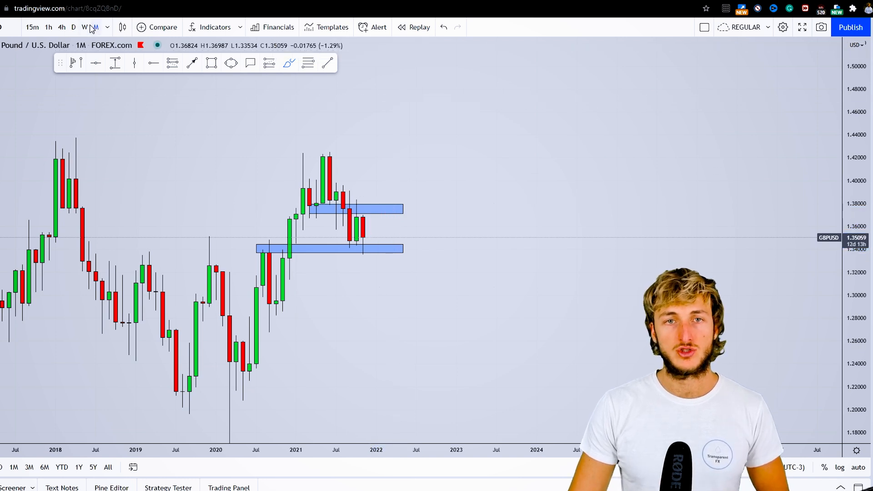
Switch GBPUSD to weekly candles and brush-sketch the latest drop from swing high to low.
left_click(84, 27)
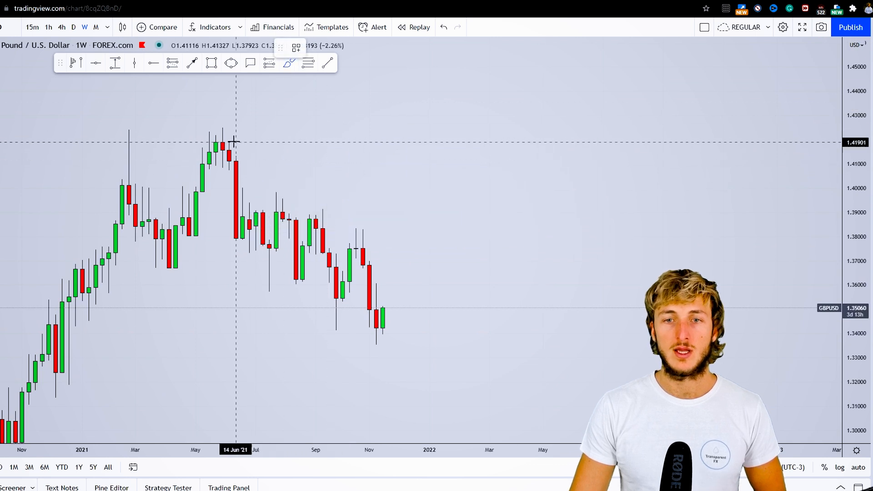
left_click_drag(237, 223, 295, 278)
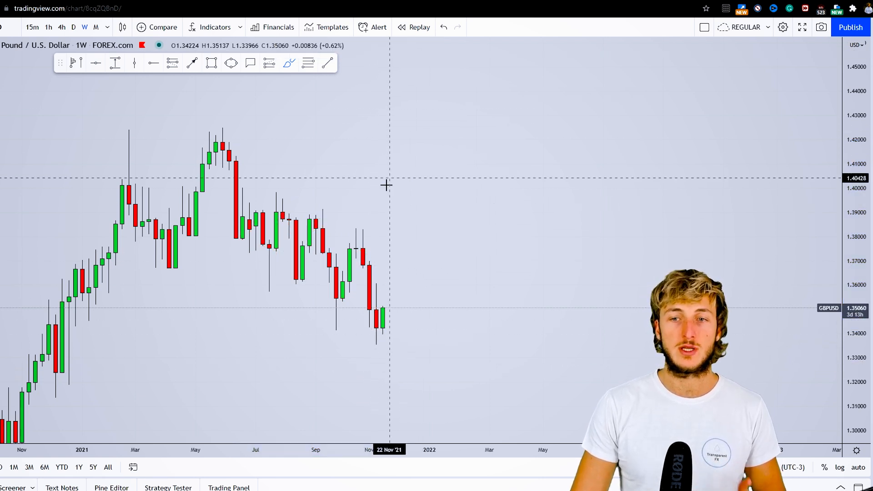
left_click_drag(373, 240, 382, 342)
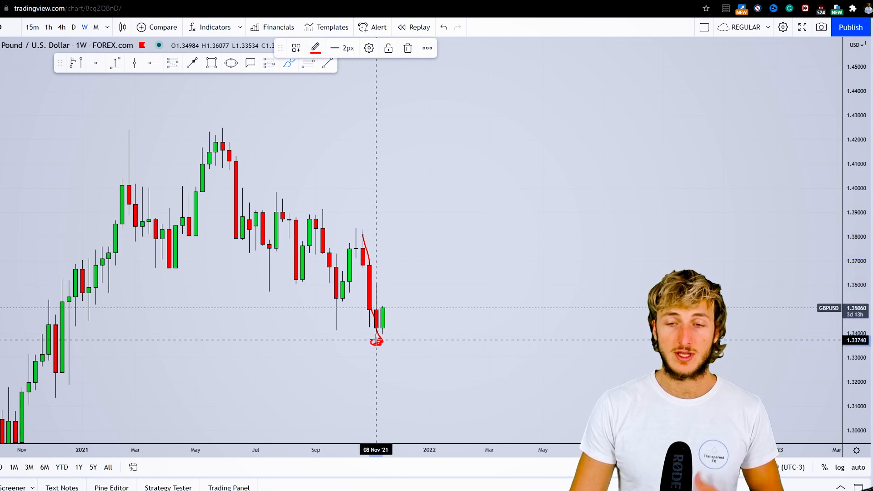
mouse_move(362, 273)
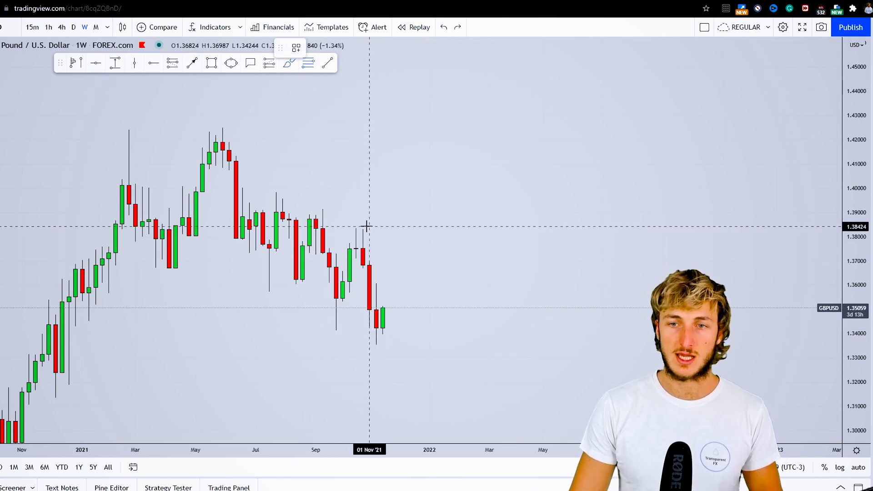
Draw a Fib Retracement over the latest weekly drop, circle 0.382, then delete it.
left_click_drag(362, 227, 377, 342)
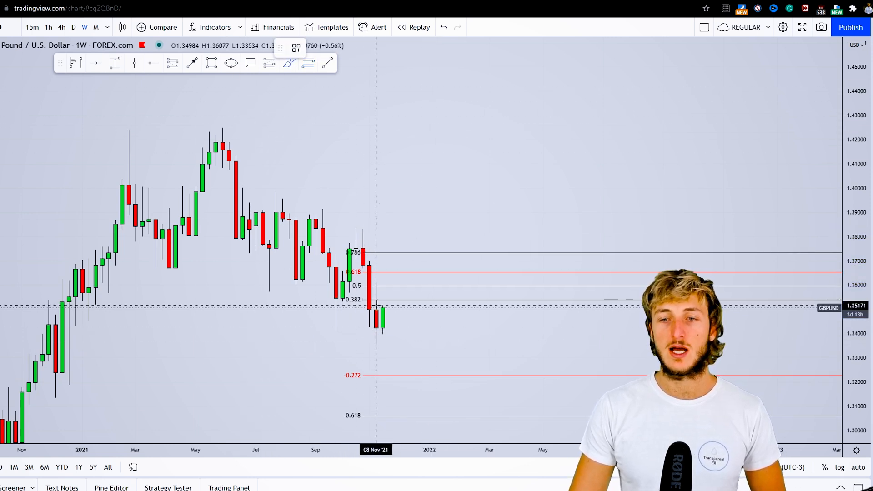
left_click_drag(343, 299, 393, 295)
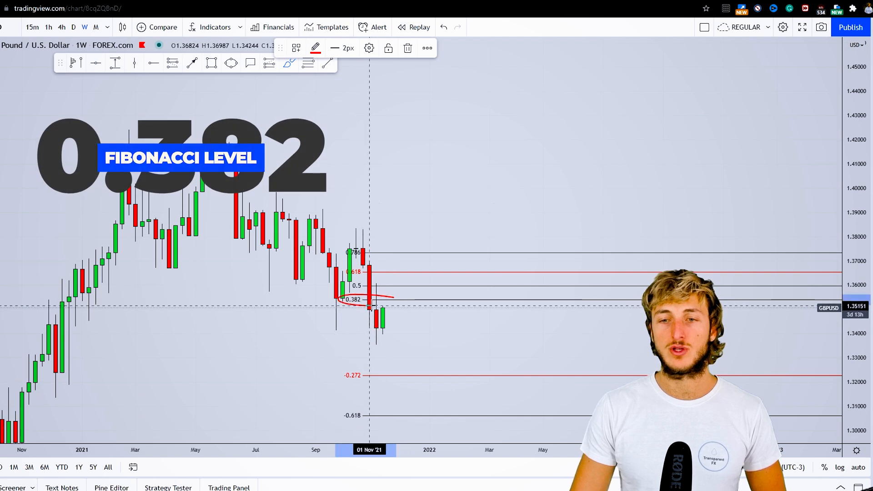
mouse_move(374, 134)
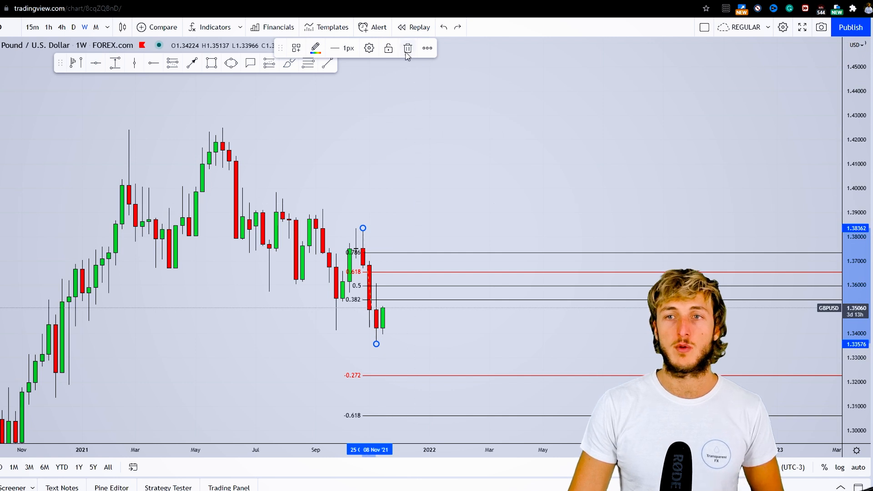
left_click(407, 47)
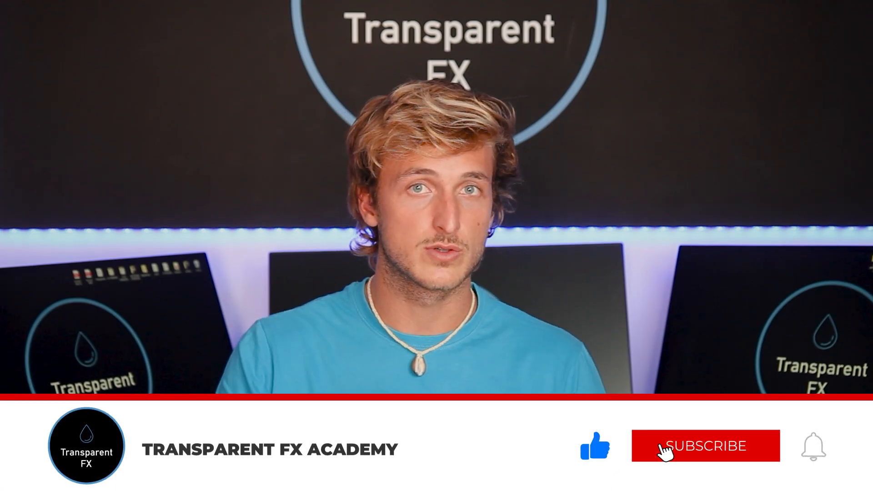
Switch the GBPUSD chart to the daily (D) timeframe.
left_click(705, 446)
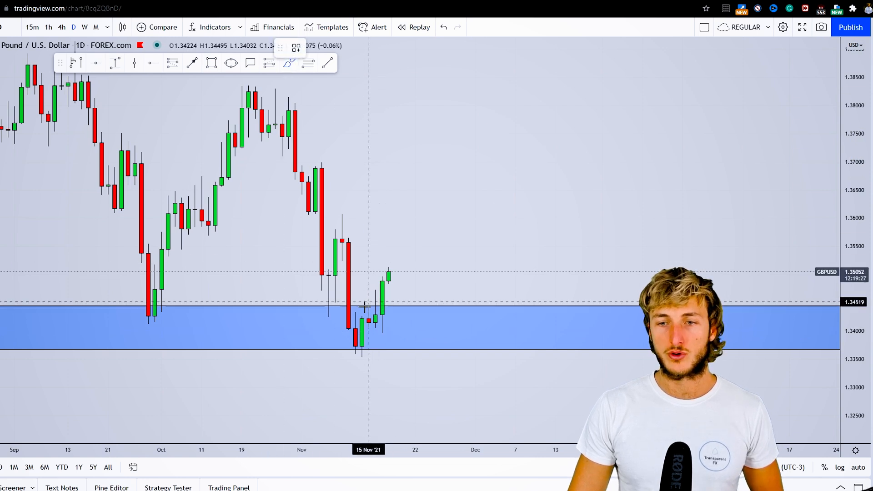
Brush-sketch W formations with a neckline, undo one, then delete all drawings.
left_click_drag(346, 328, 423, 335)
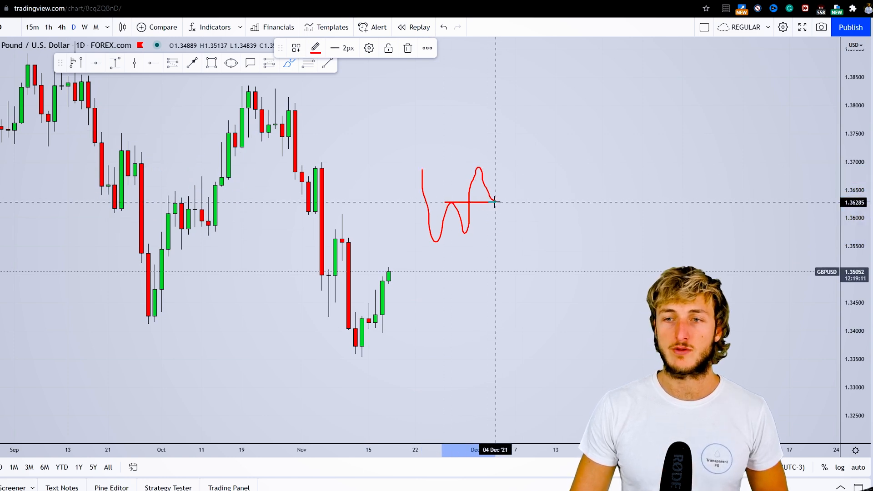
left_click_drag(495, 202, 454, 202)
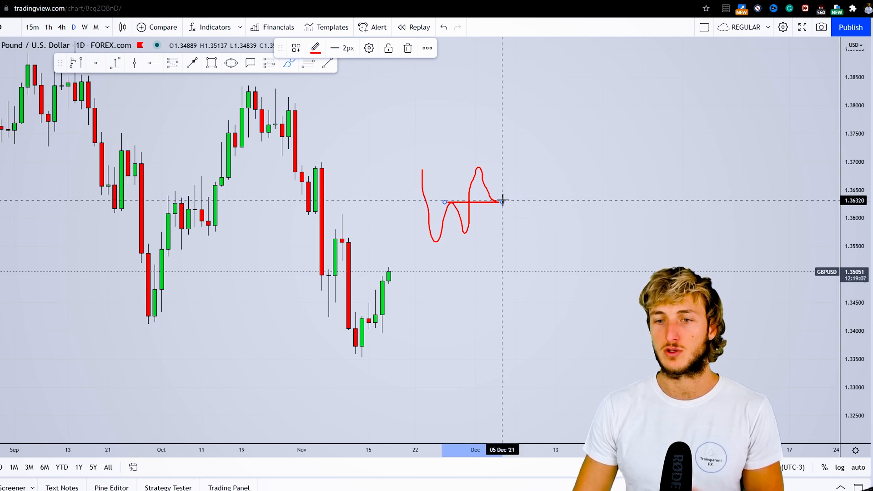
left_click(444, 26)
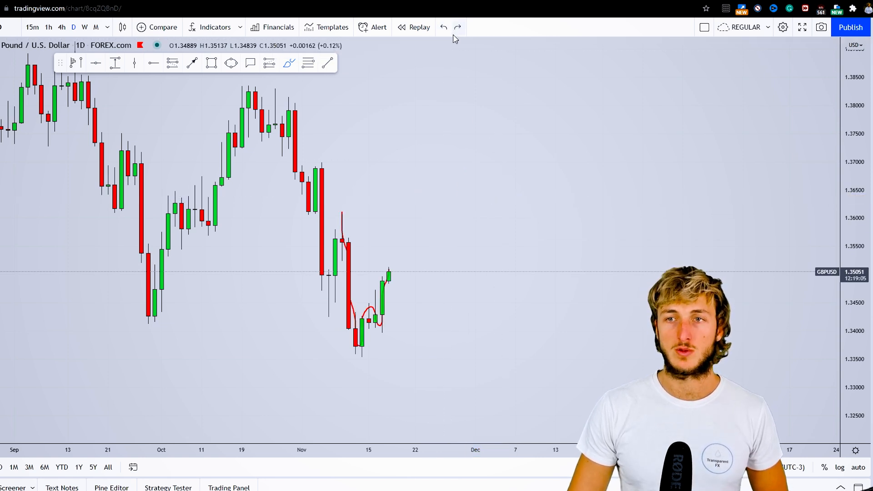
mouse_move(389, 273)
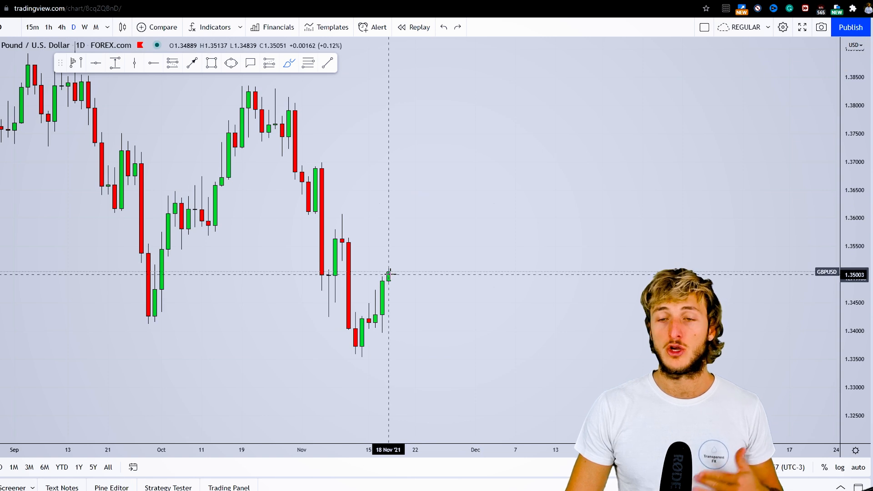
left_click_drag(387, 273, 396, 239)
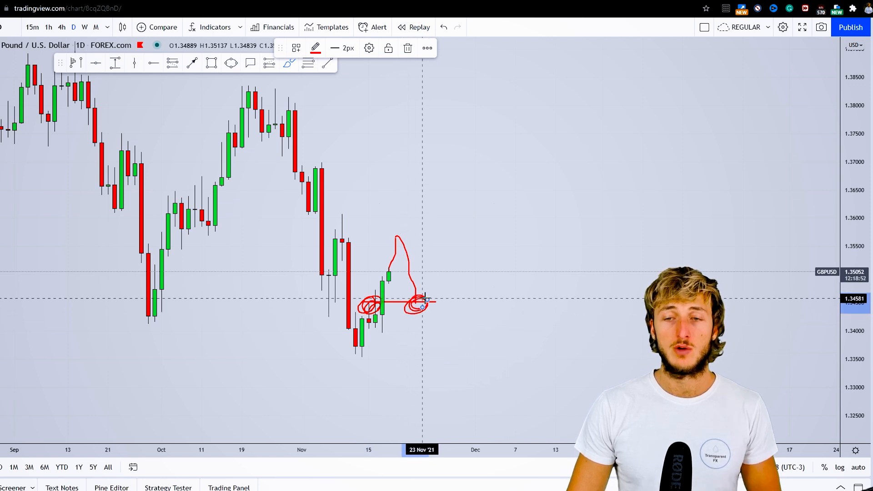
mouse_move(421, 261)
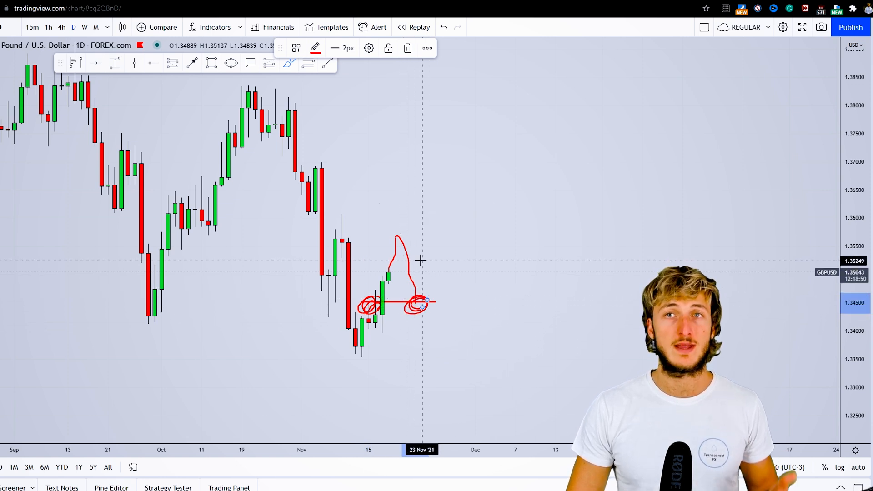
left_click(444, 27)
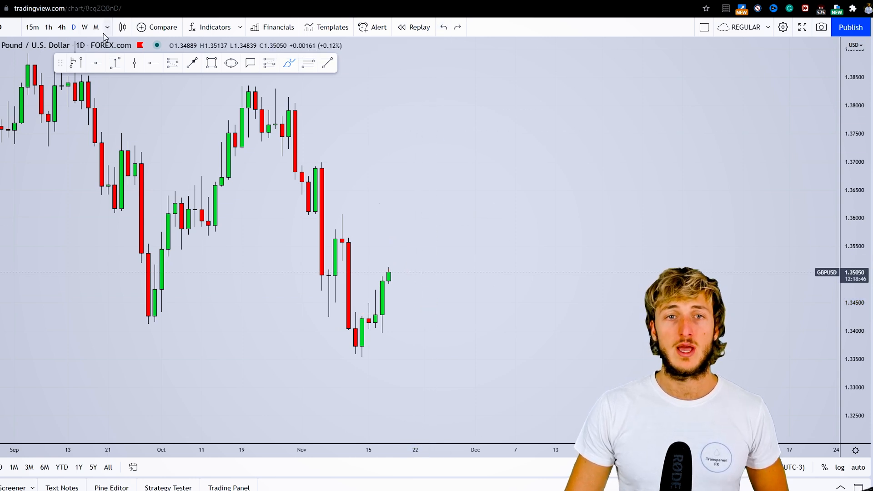
On the weekly chart, draw a Fib Retracement over the latest drop, then return to daily.
left_click(85, 27)
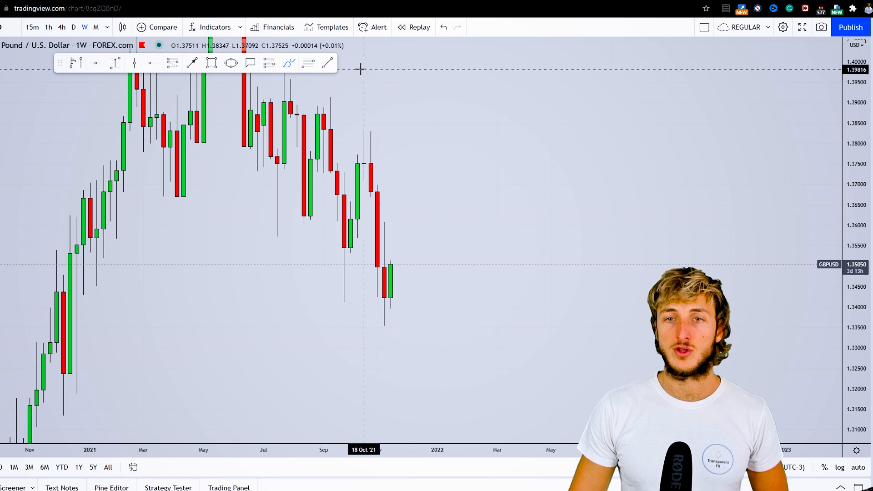
left_click_drag(370, 130, 385, 277)
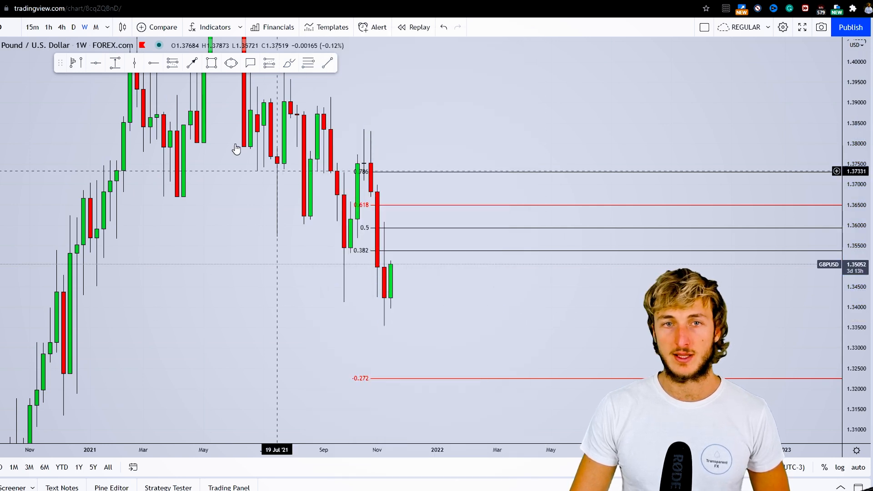
left_click(73, 27)
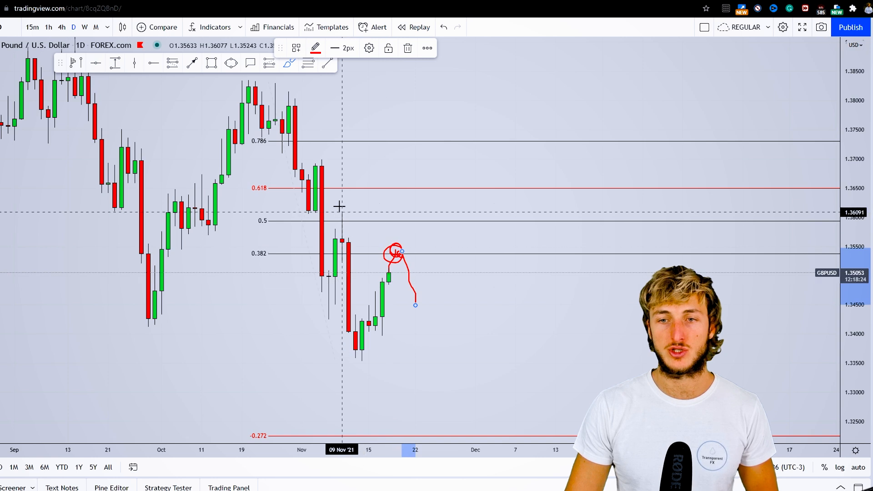
mouse_move(436, 117)
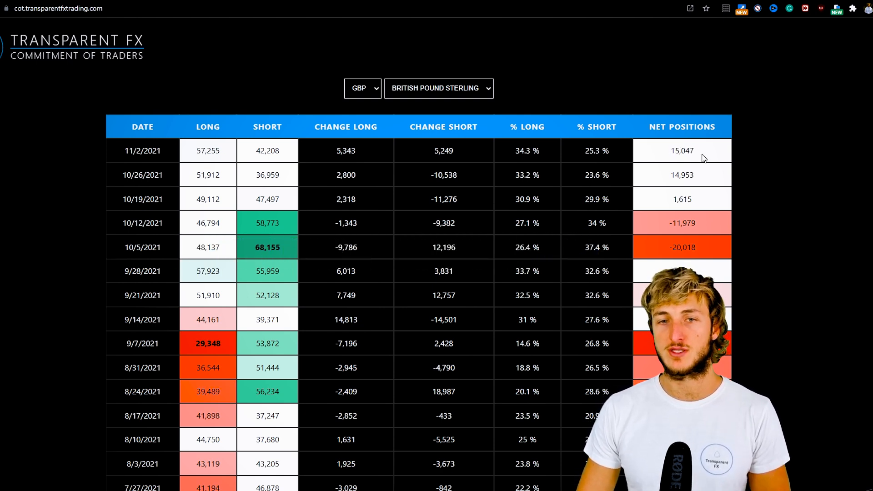
Highlight and then clear the -10,538 Change Short value for 10/26/2021 in the COT table.
double_click(207, 151)
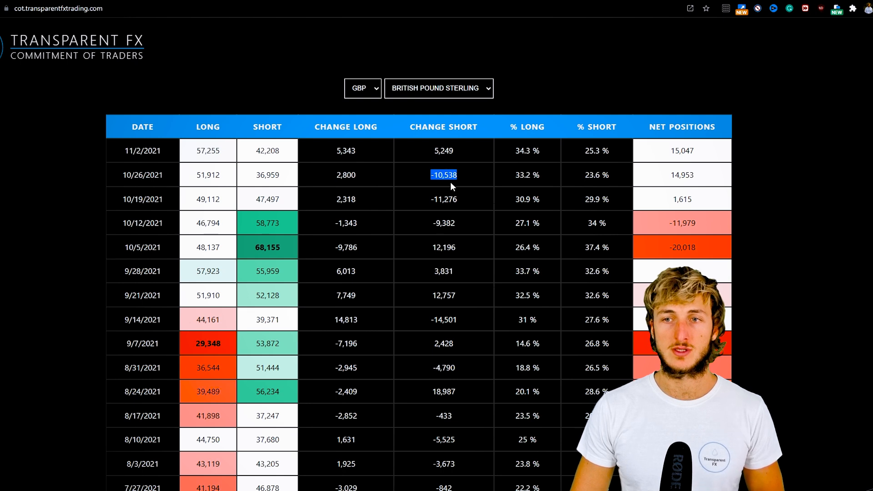
left_click(444, 150)
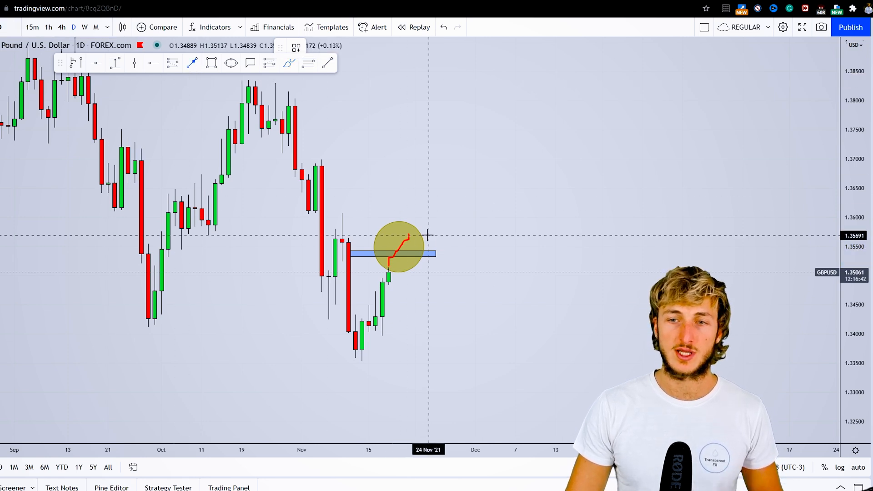
Draw a downward arrow from the yellow circle to about 1.3457.
left_click_drag(415, 240, 427, 303)
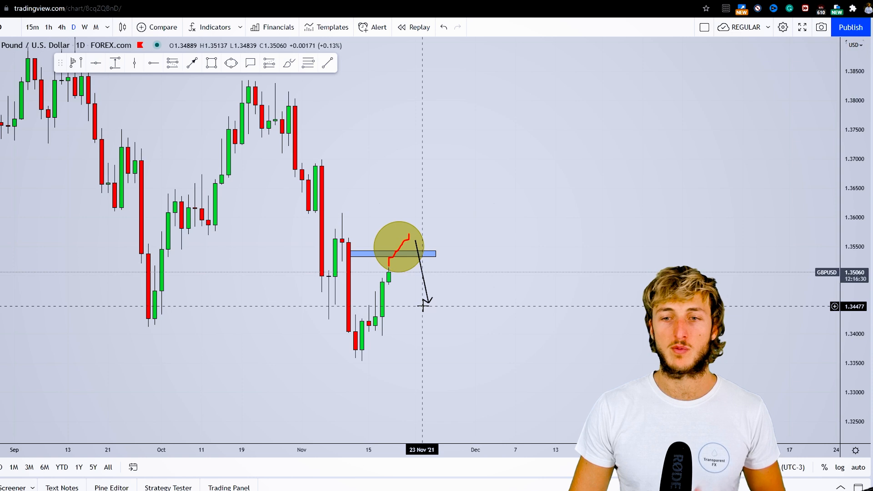
mouse_move(416, 300)
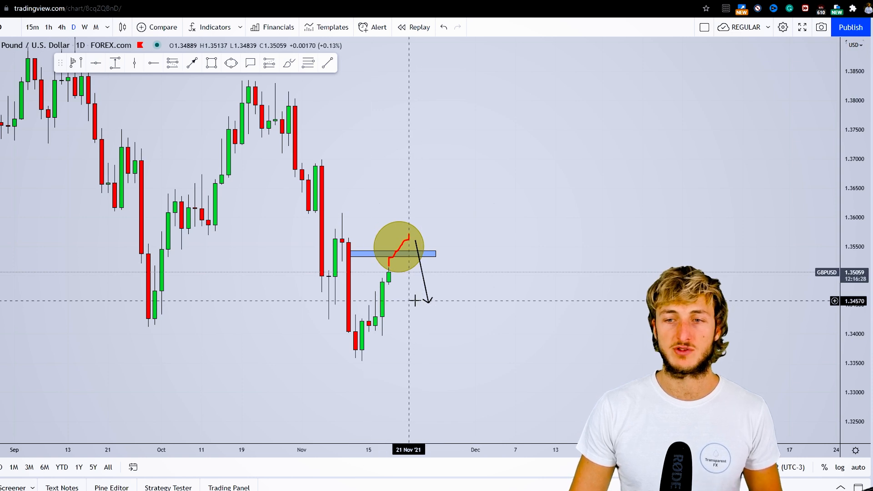